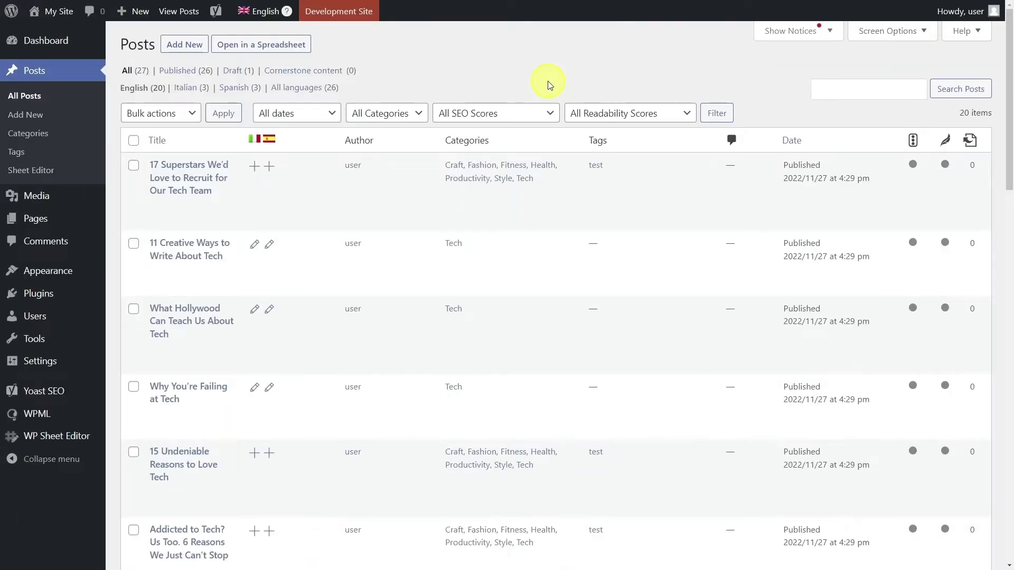
# Step: Load the 20 English posts into the spreadsheet and dismiss the 'Missing column?' popup
pyautogui.click(261, 44)
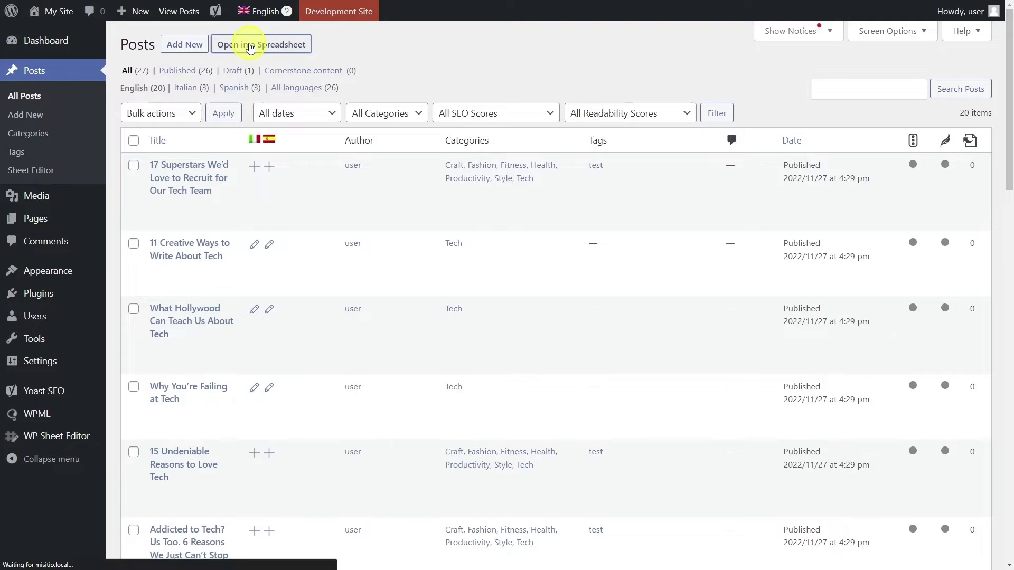
pyautogui.click(261, 44)
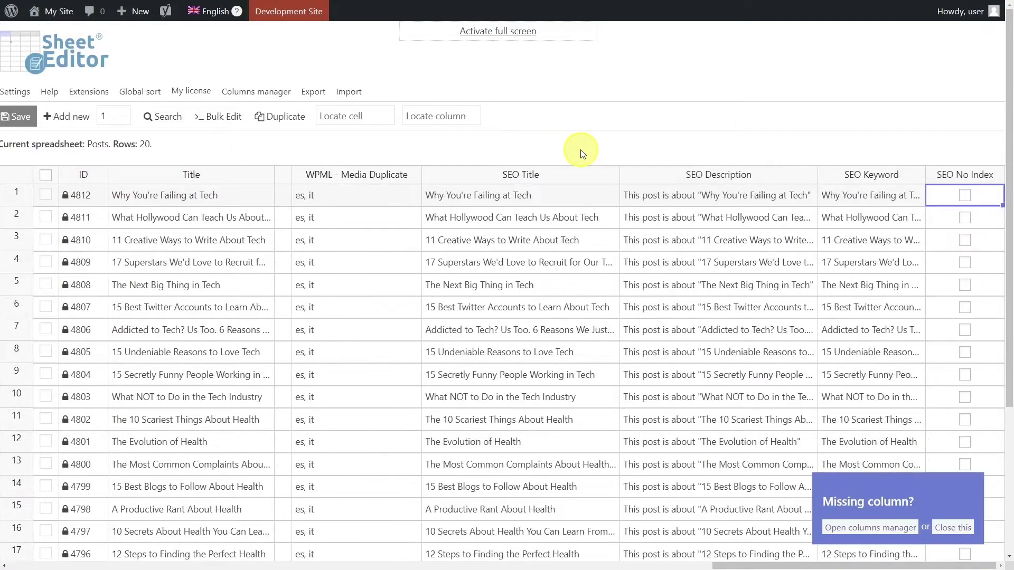
pyautogui.click(951, 527)
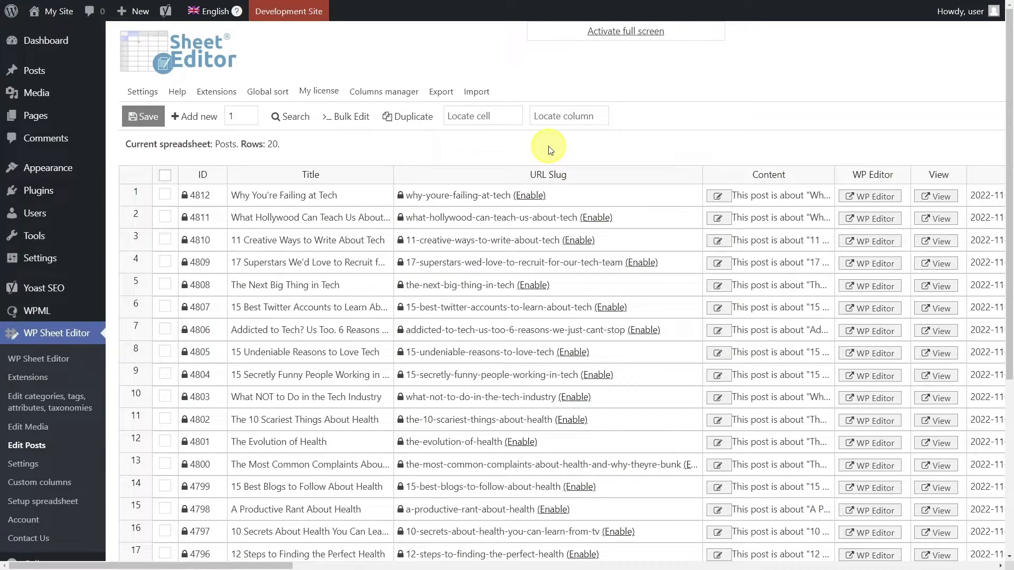
pyautogui.click(213, 11)
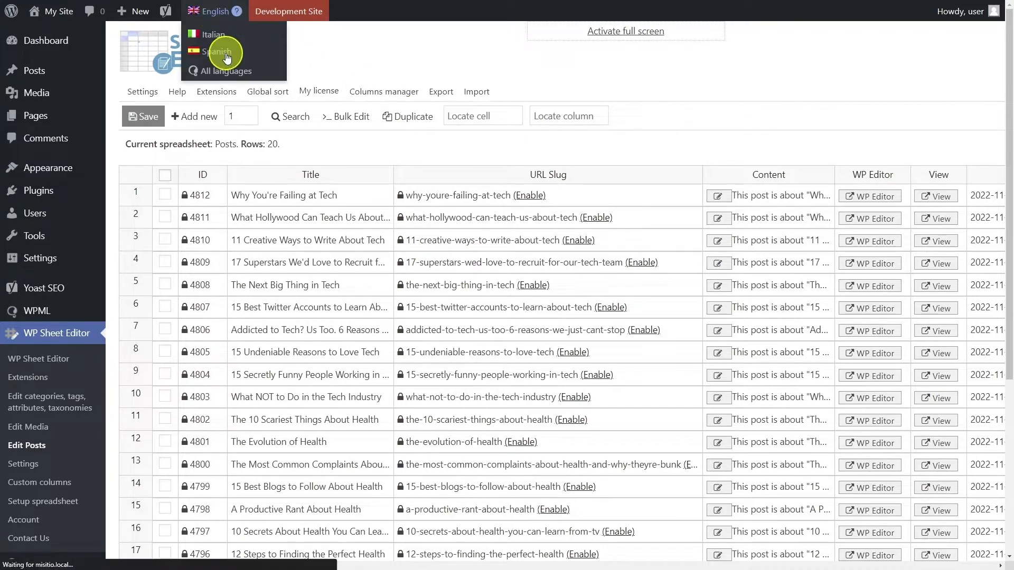
pyautogui.click(217, 52)
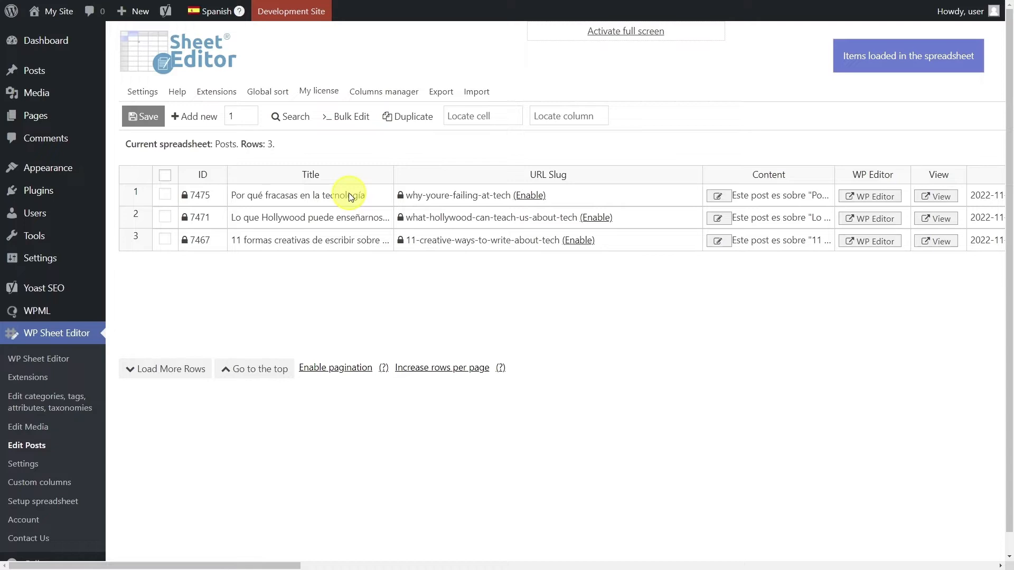
pyautogui.click(217, 10)
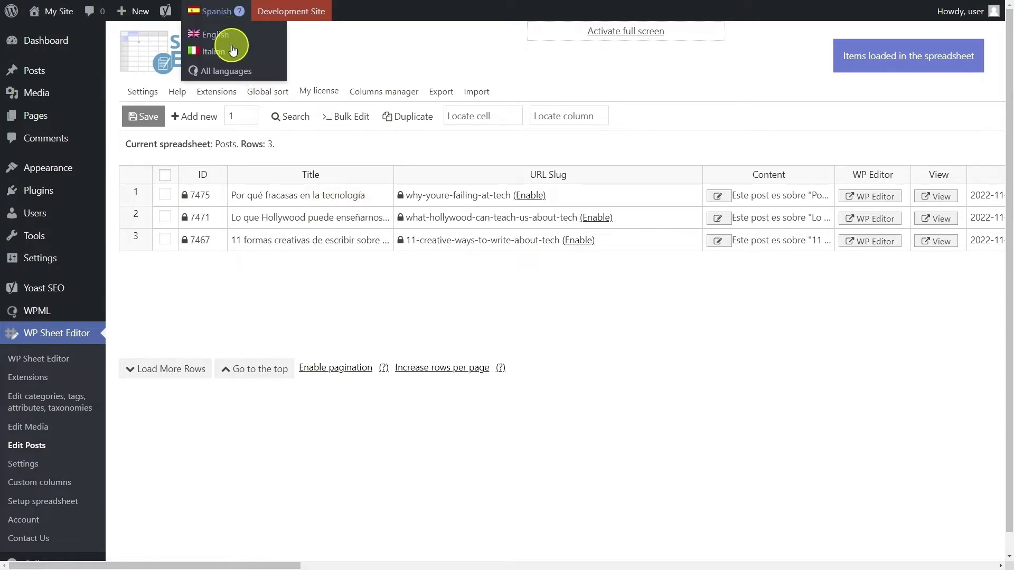
pyautogui.click(211, 50)
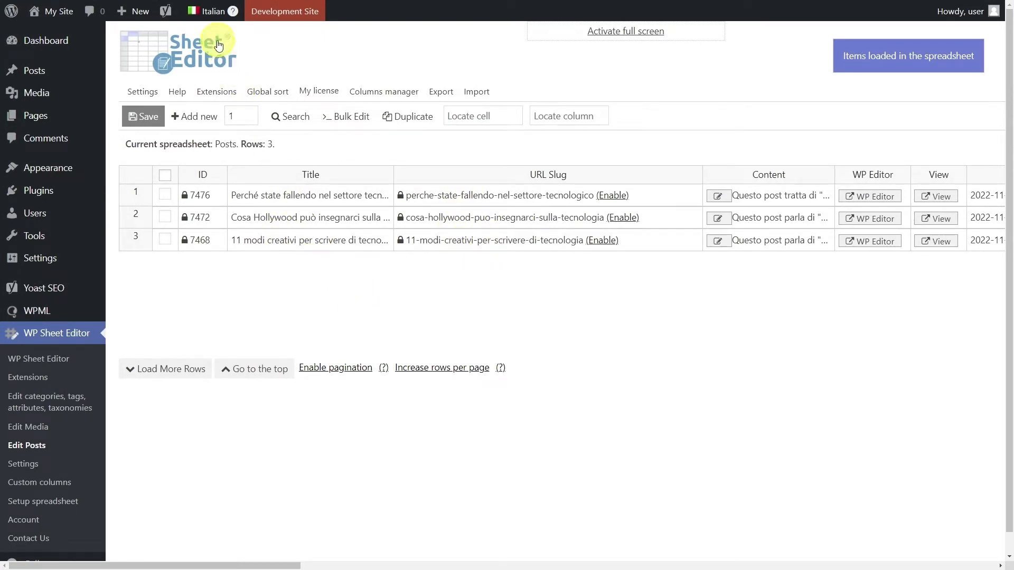
pyautogui.click(207, 11)
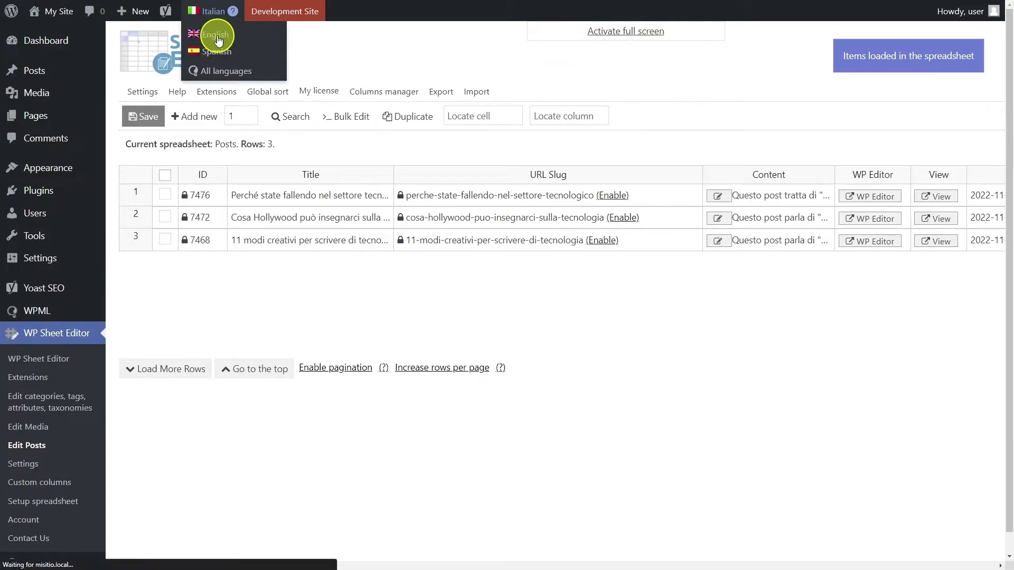
pyautogui.click(217, 34)
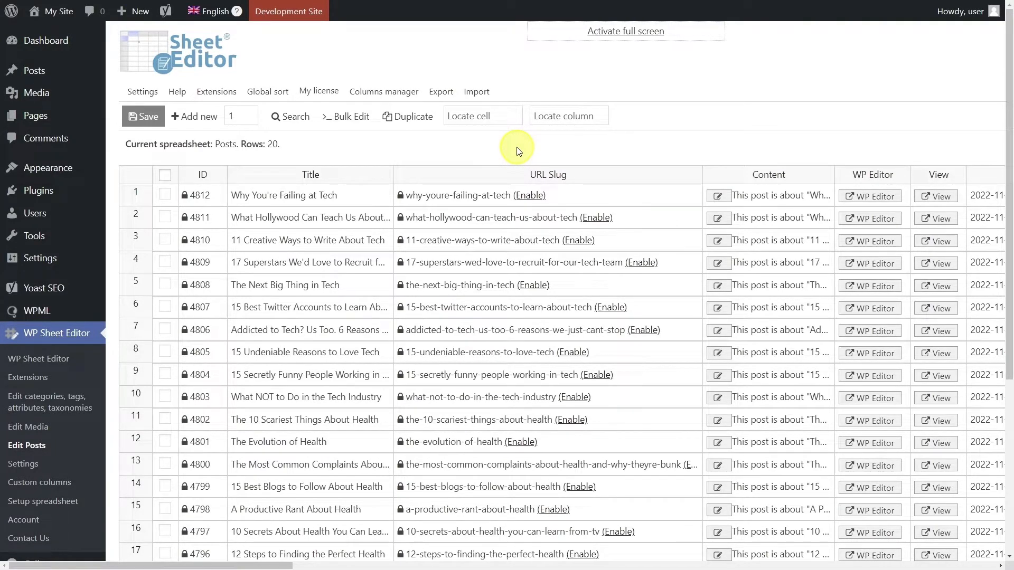
pyautogui.moveTo(523, 150)
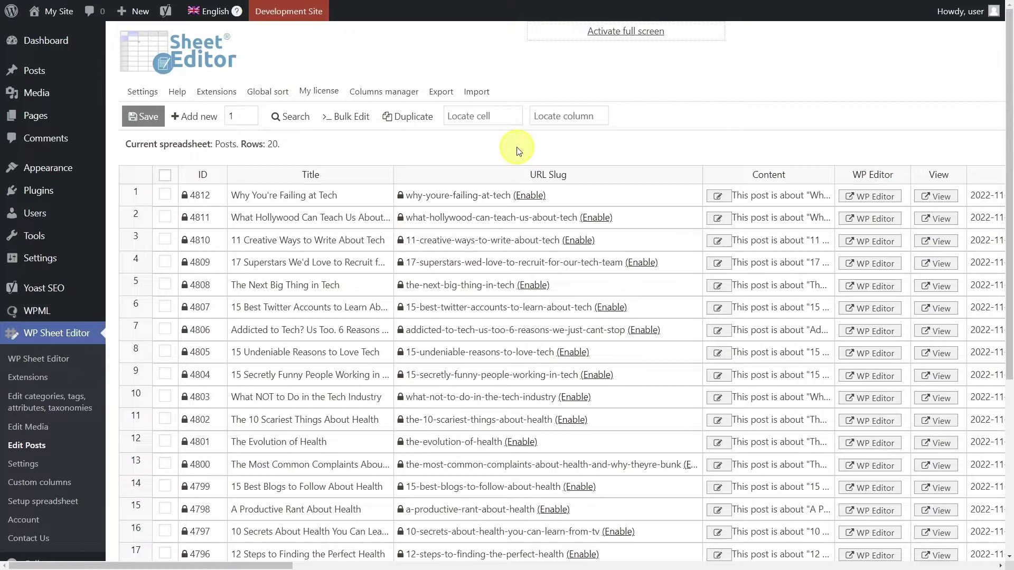
# Step: Filter the sheet with advanced search to posts missing Italian and Spanish translations (17 rows)
pyautogui.click(290, 117)
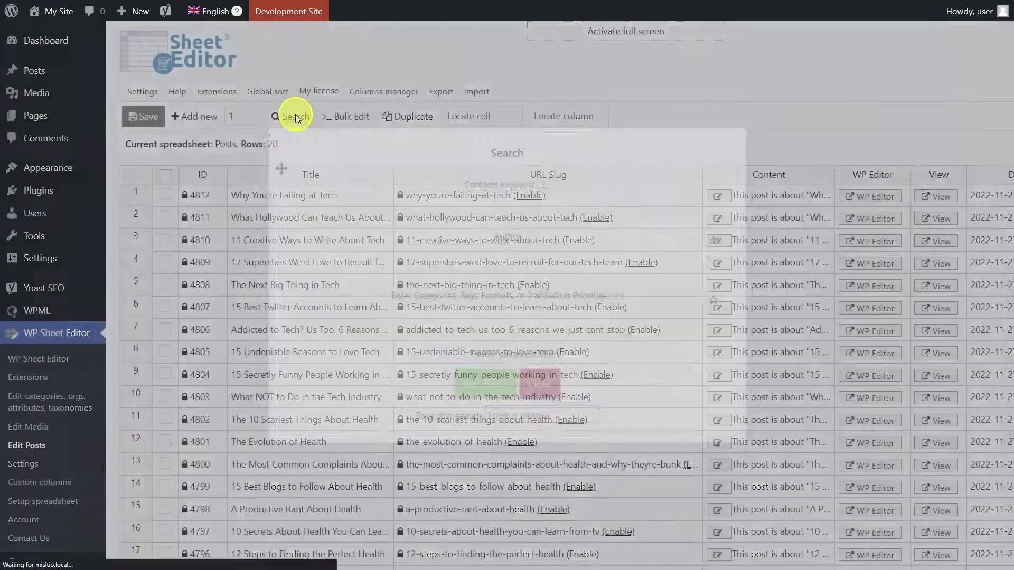
pyautogui.click(290, 116)
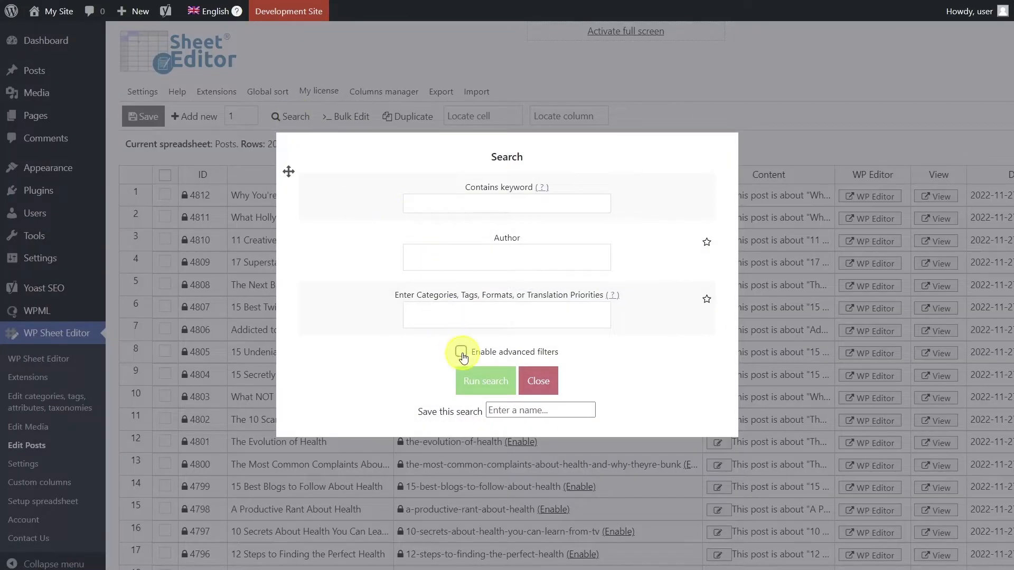
pyautogui.click(462, 352)
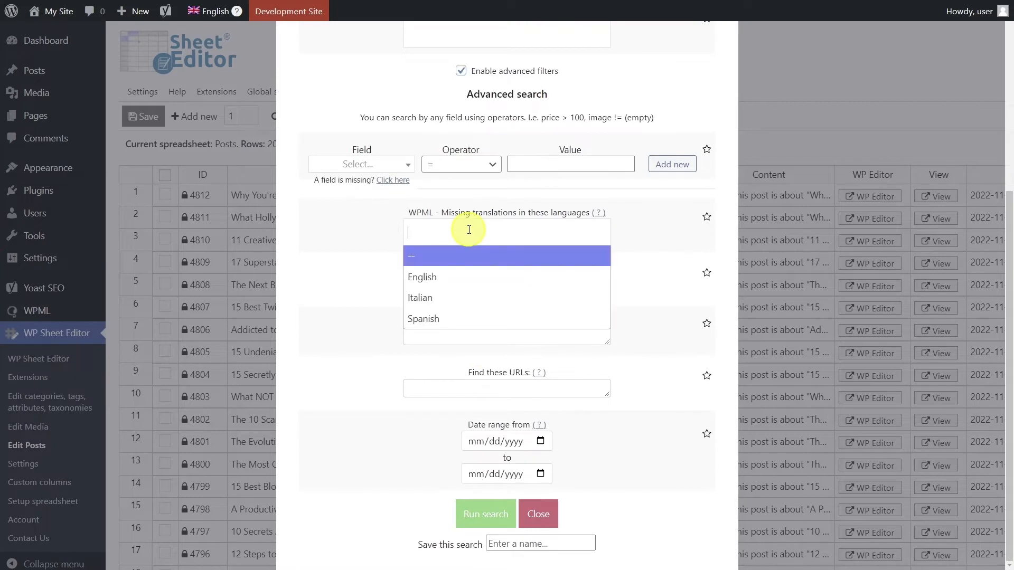
pyautogui.click(419, 298)
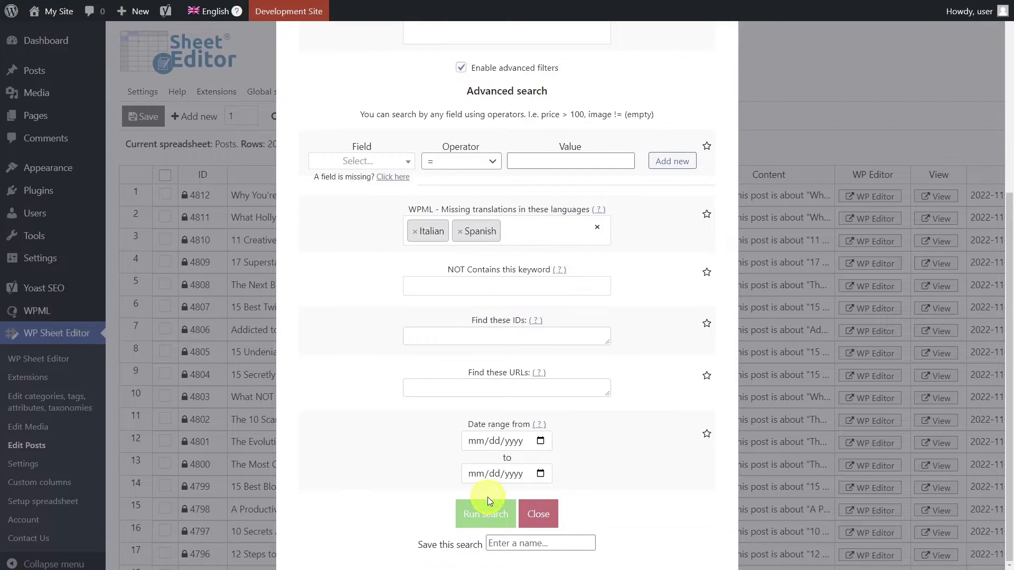
pyautogui.click(486, 515)
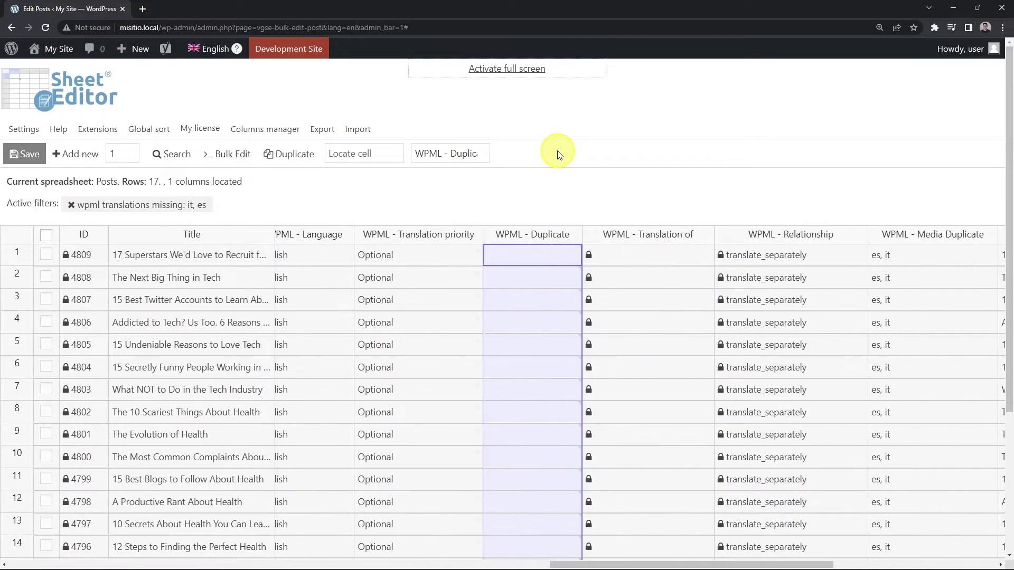
# Step: Enter 'es, it' in the first post's WPML - Duplicate cell and save it
pyautogui.click(532, 255)
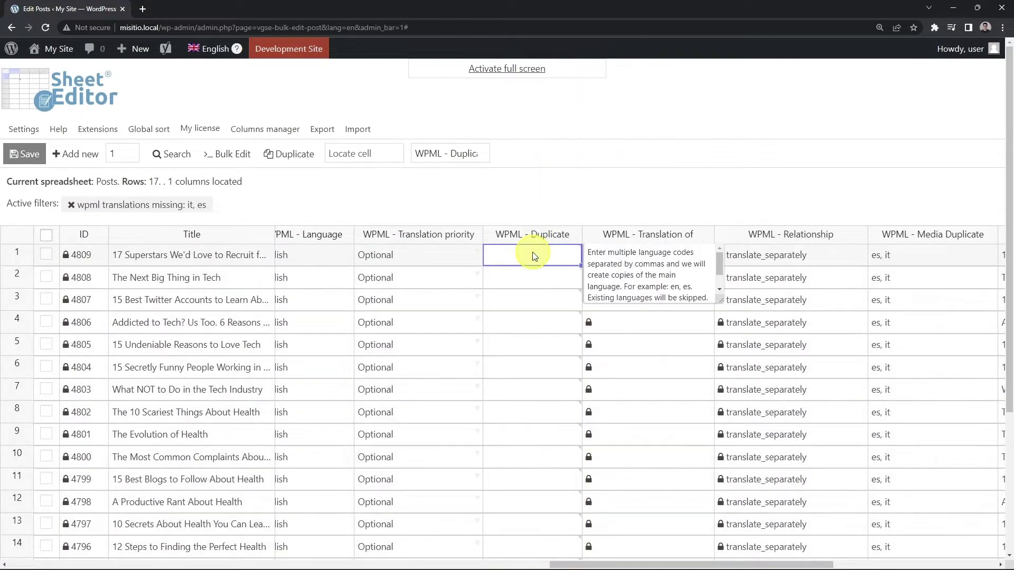
pyautogui.write('es, it')
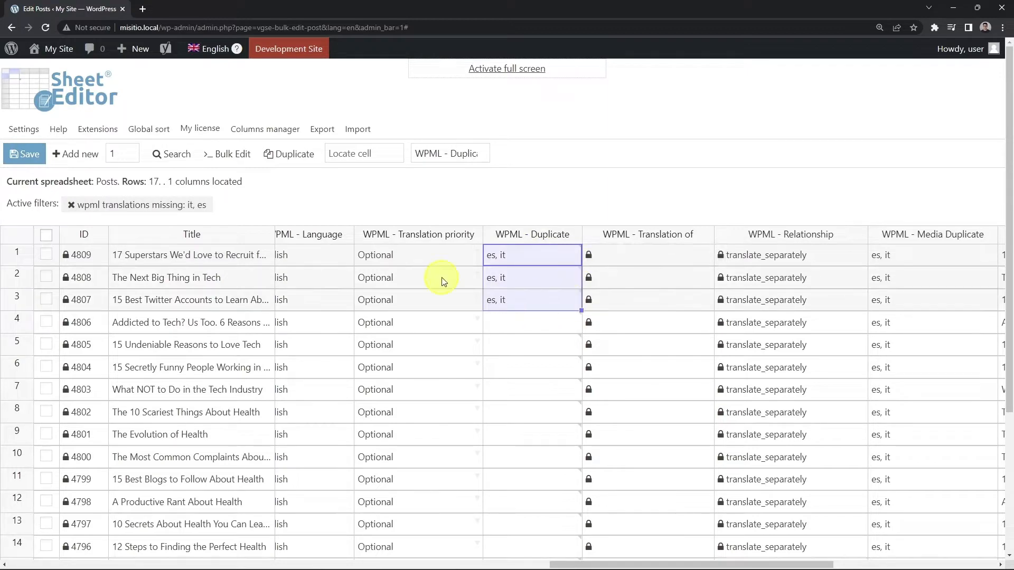
pyautogui.click(24, 154)
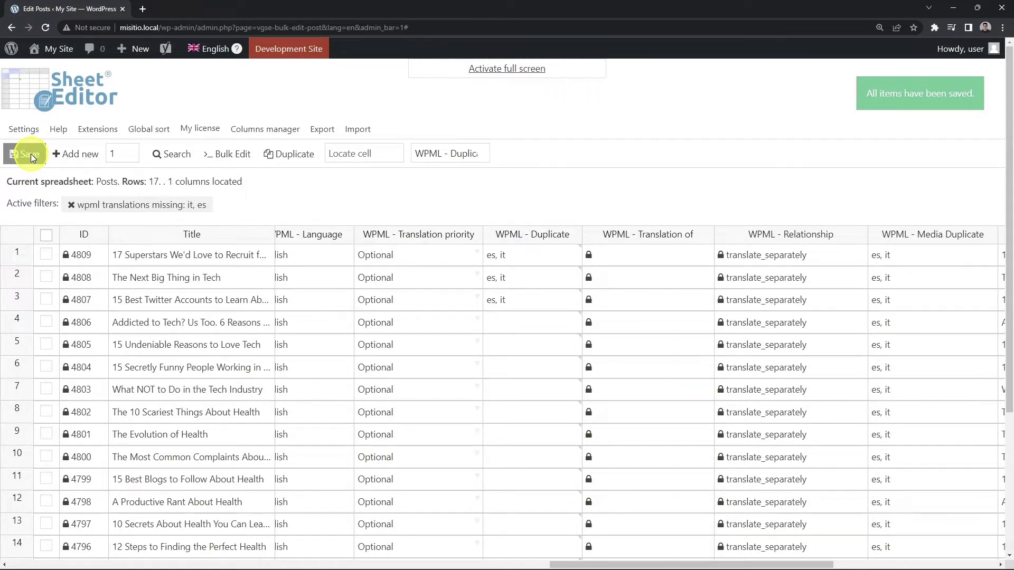
pyautogui.click(231, 154)
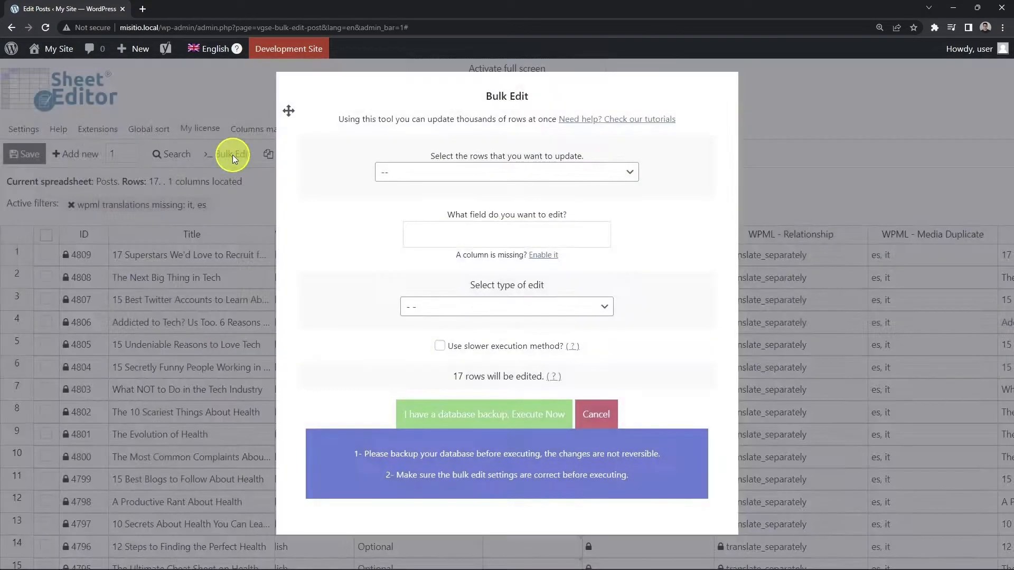
# Step: Bulk-set WPML - Duplicate to 'es, it' for all rows of the current search and close the result
pyautogui.click(506, 171)
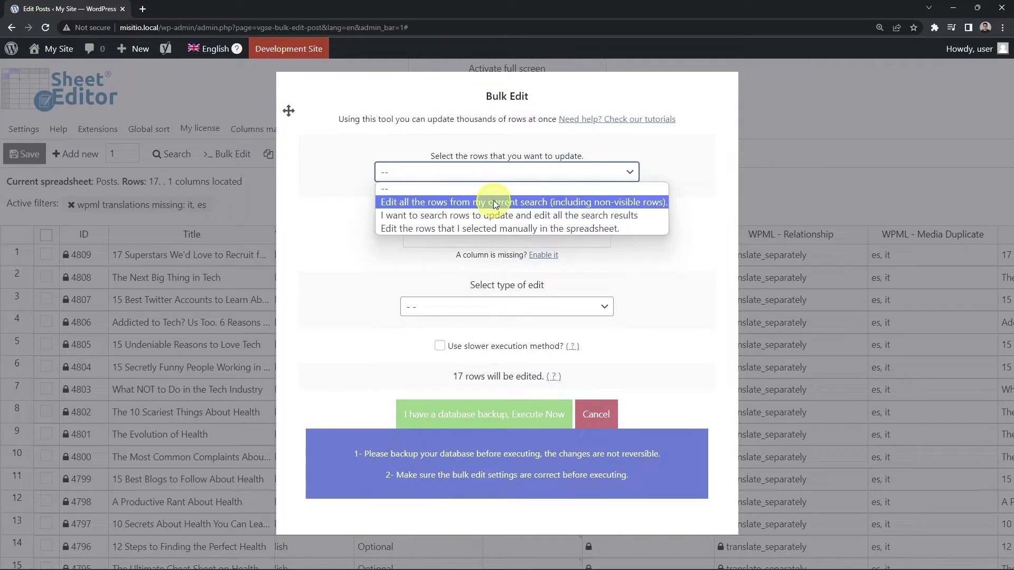
pyautogui.click(523, 202)
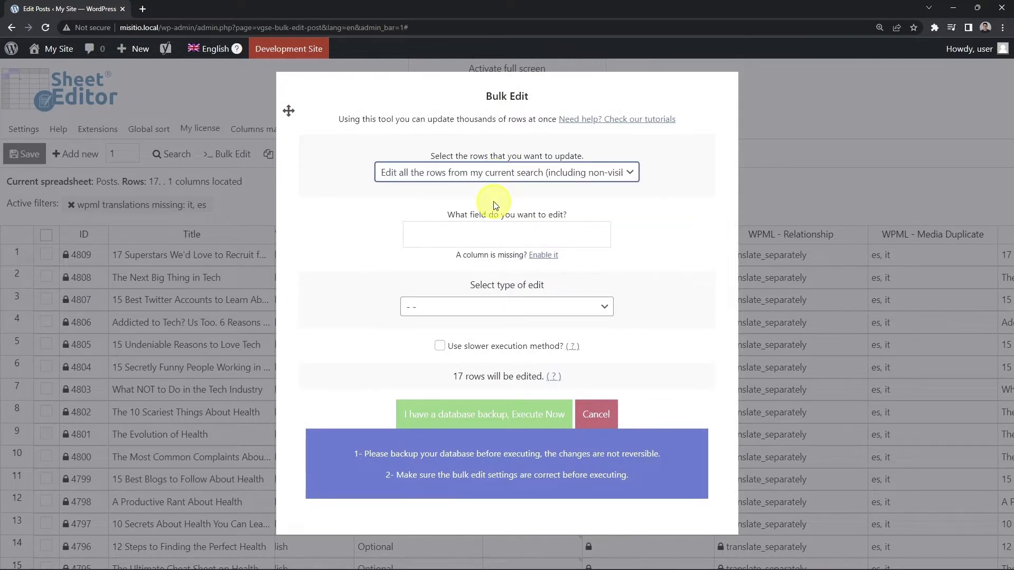
pyautogui.write('WPML -')
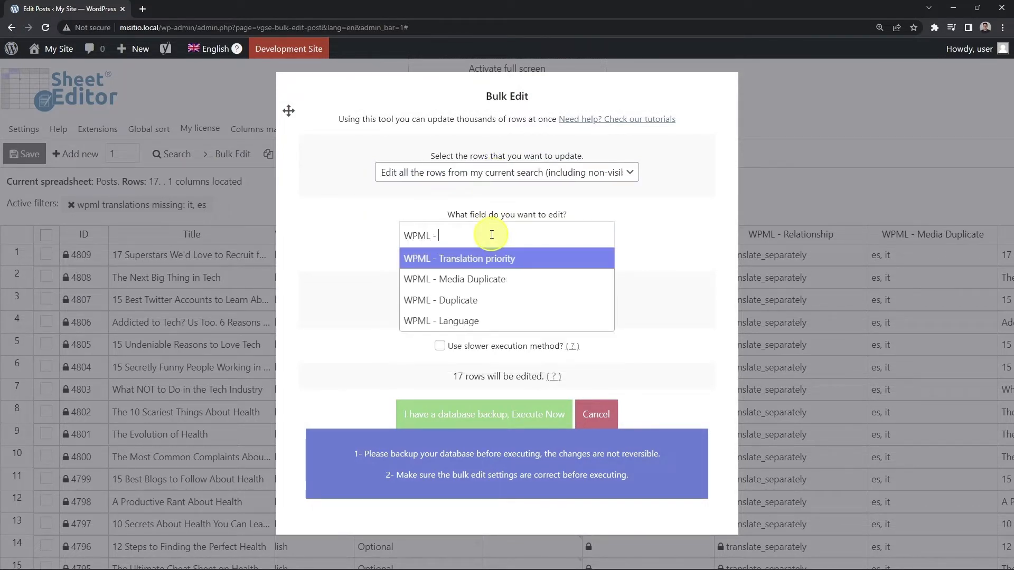
pyautogui.click(441, 300)
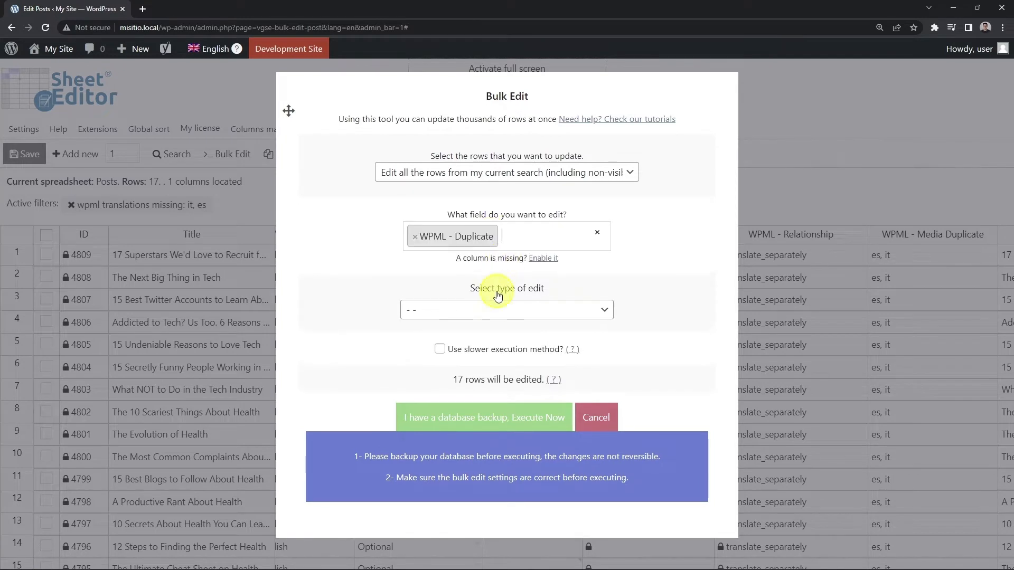
pyautogui.click(506, 310)
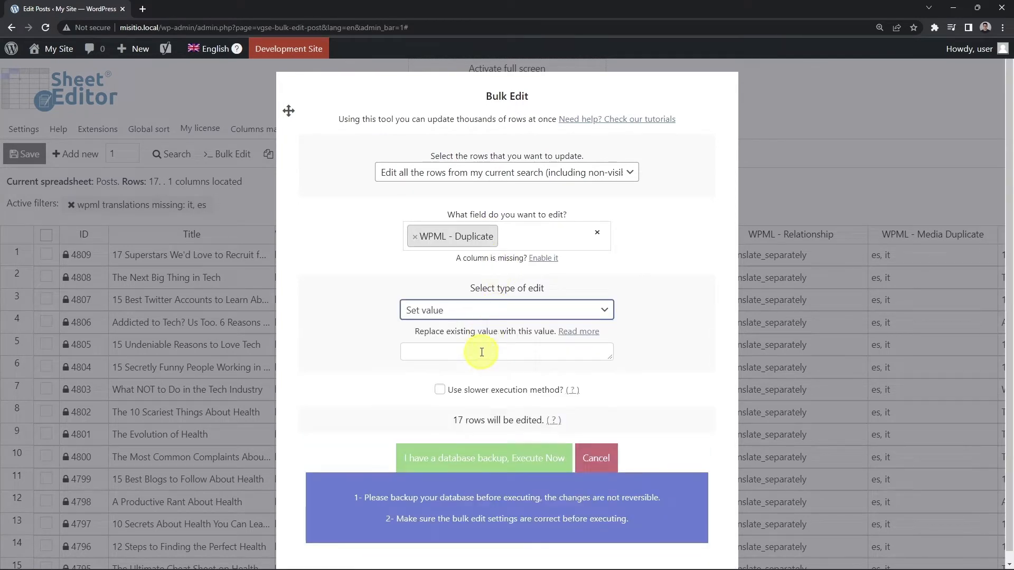
pyautogui.write('es, it')
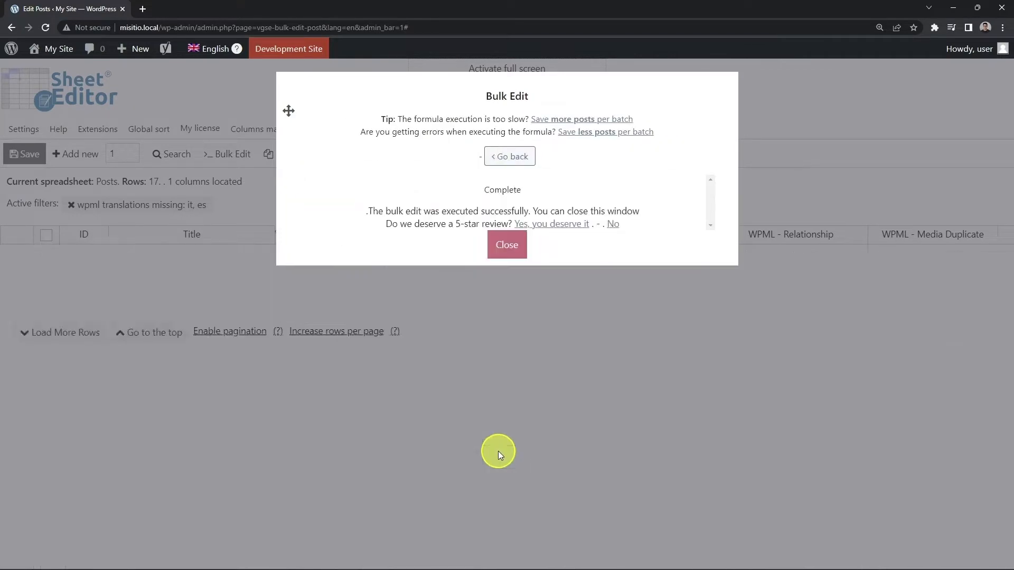
pyautogui.click(507, 244)
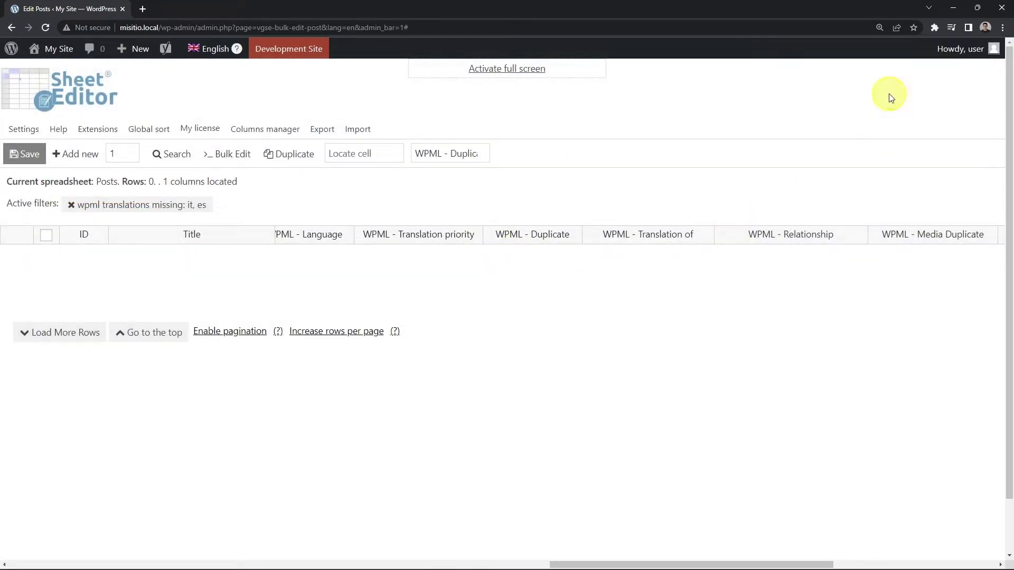
pyautogui.moveTo(172, 208)
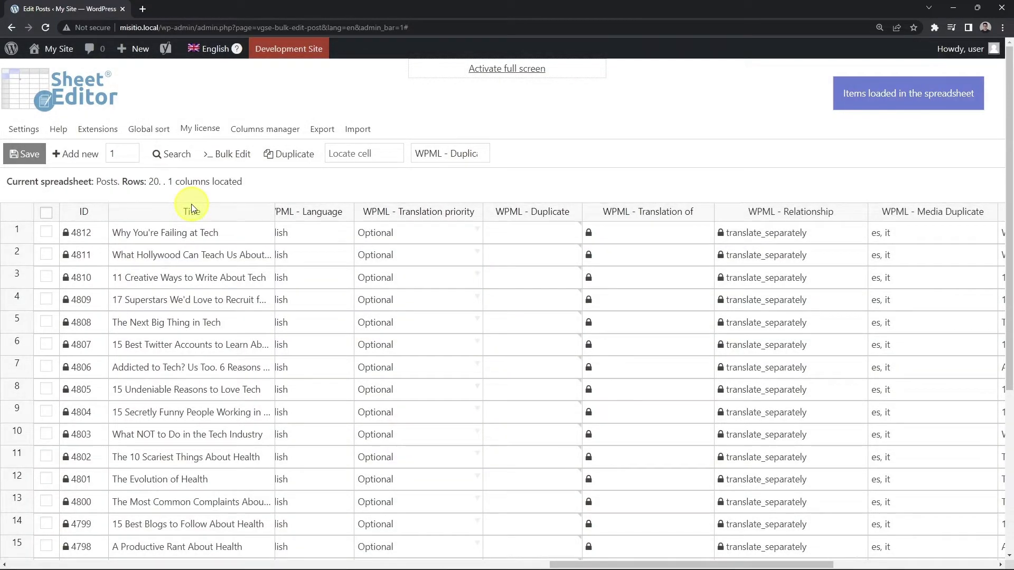
pyautogui.moveTo(209, 116)
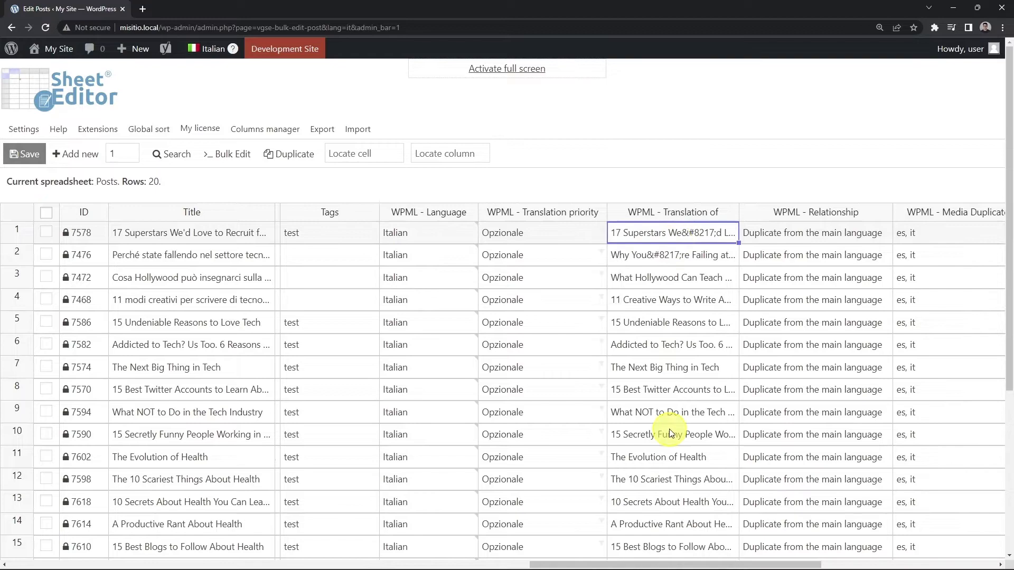
# Step: Switch the admin-bar language to Spanish to load the Spanish post copies
pyautogui.click(210, 49)
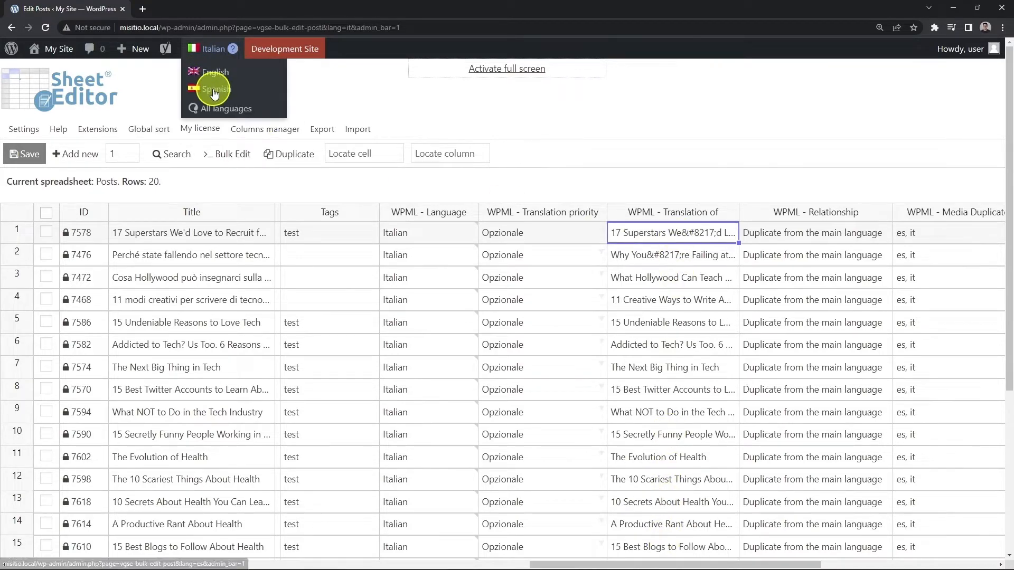
pyautogui.click(215, 89)
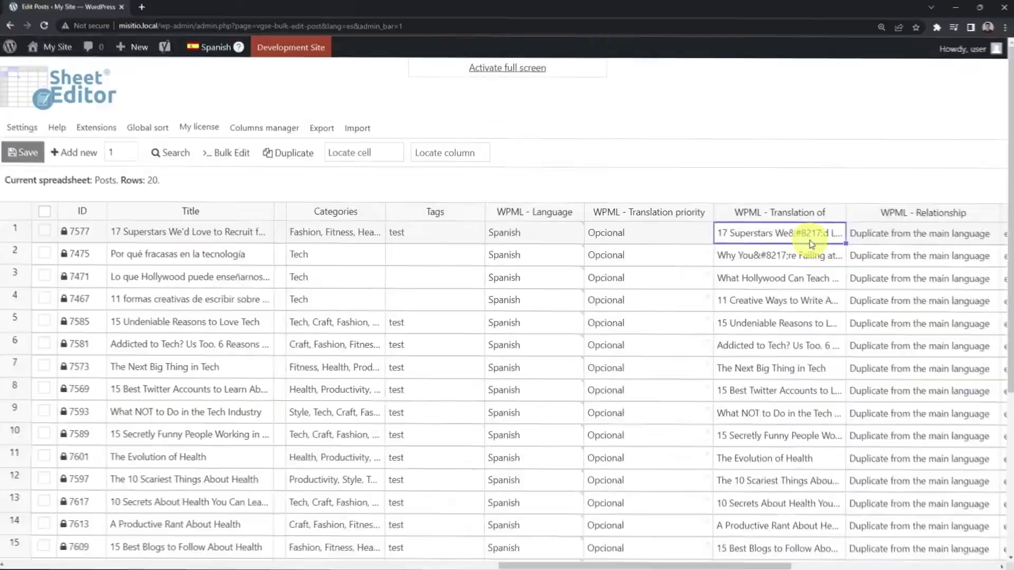
# Step: Set WPML - Relationship to Translate separately for the first post, fill it down to rows 2–3 and save
pyautogui.hscroll(3)
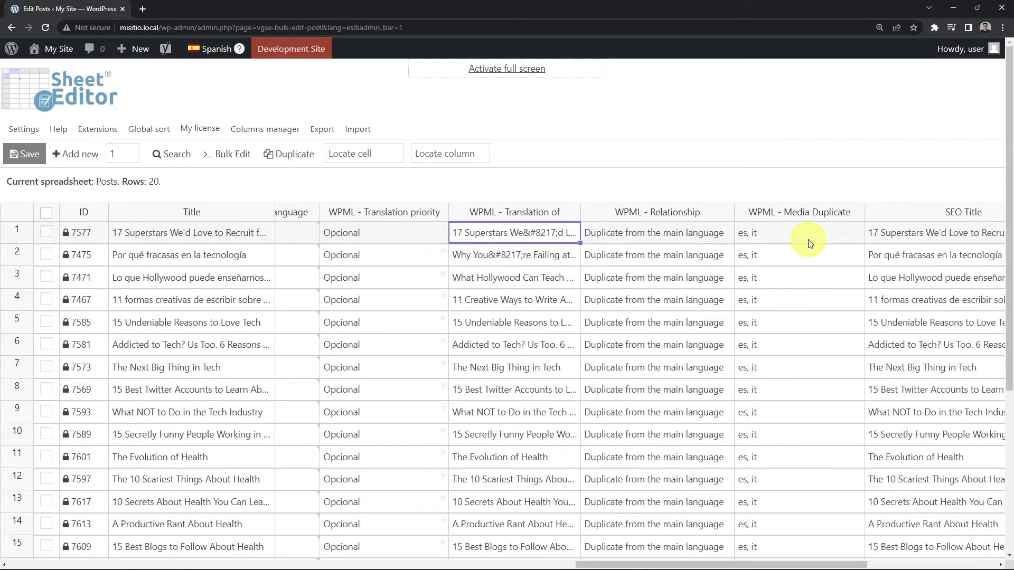
pyautogui.click(655, 232)
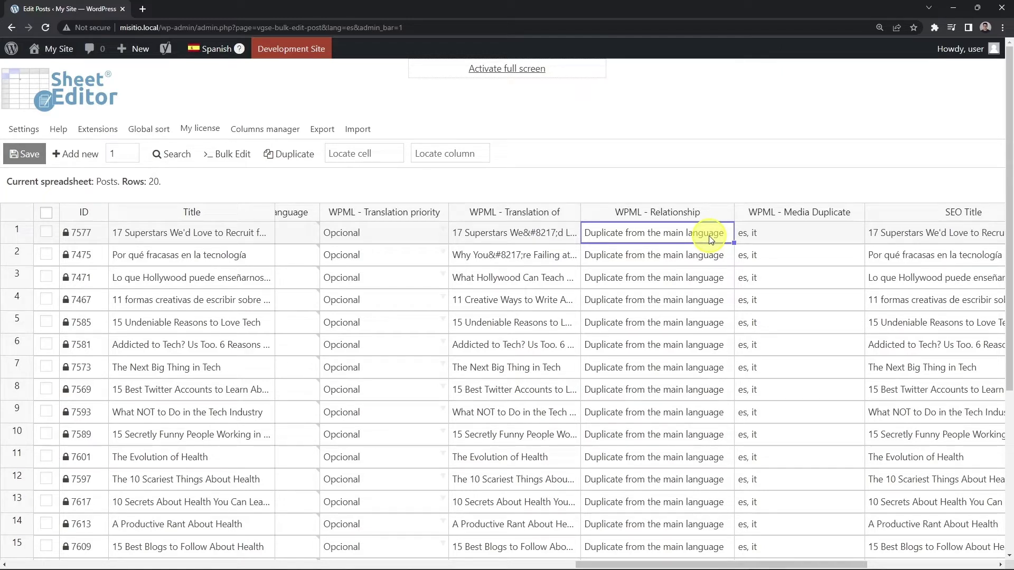
pyautogui.click(656, 232)
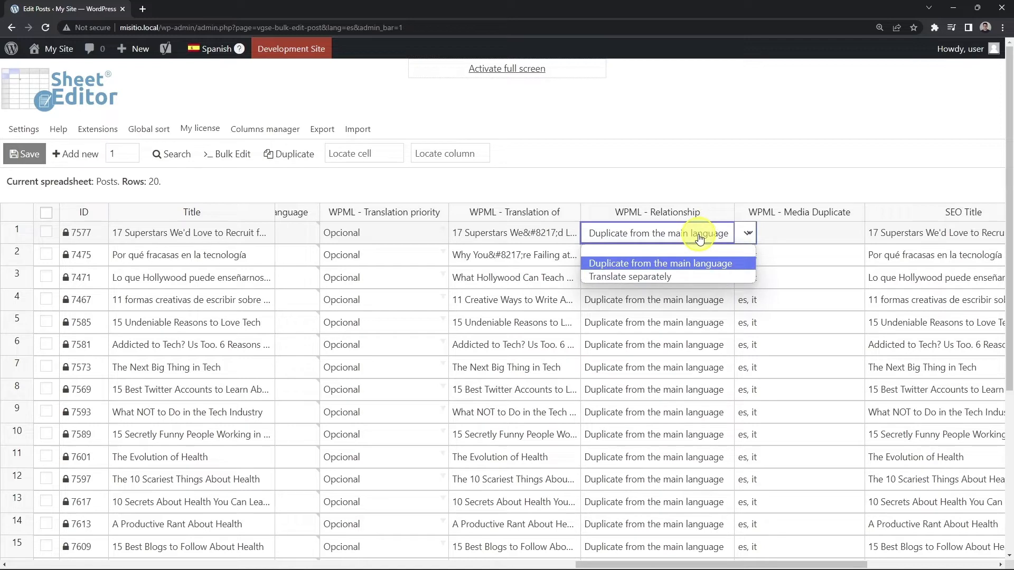
pyautogui.click(628, 276)
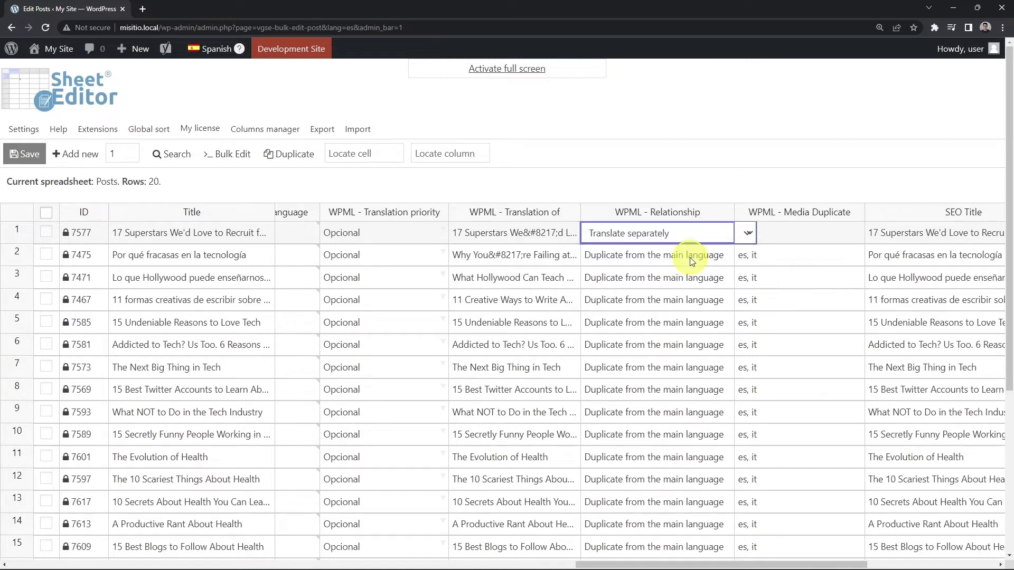
pyautogui.moveTo(657, 232); pyautogui.dragTo(657, 278)
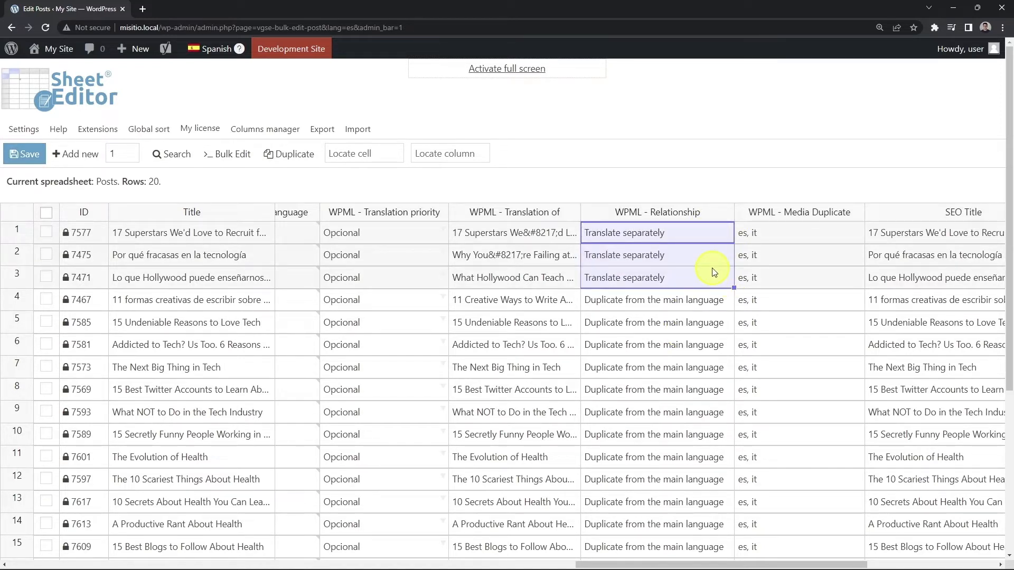
pyautogui.click(24, 154)
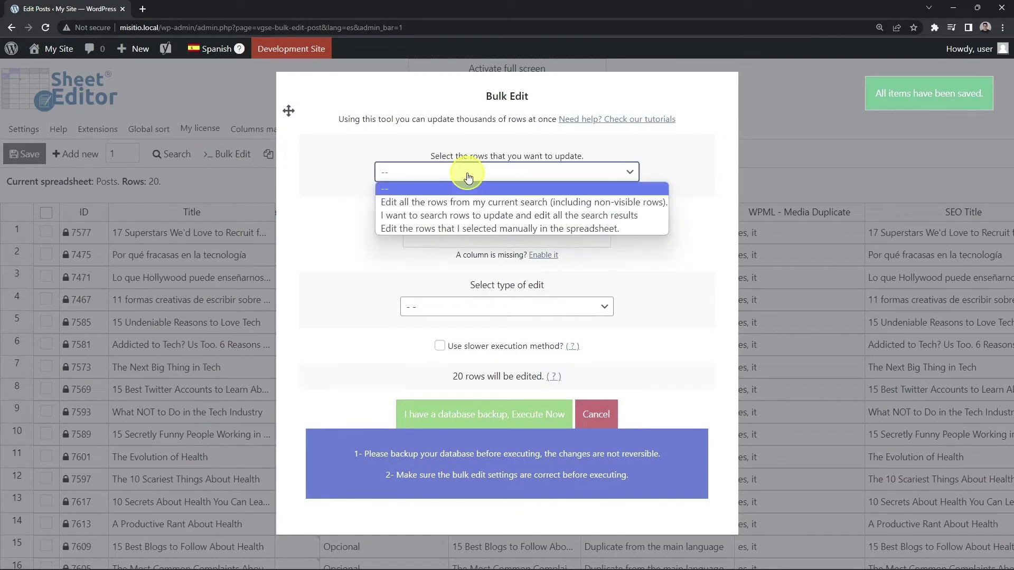
# Step: Bulk-set WPML - Relationship to Translate separately for all Spanish posts and close the result
pyautogui.click(523, 202)
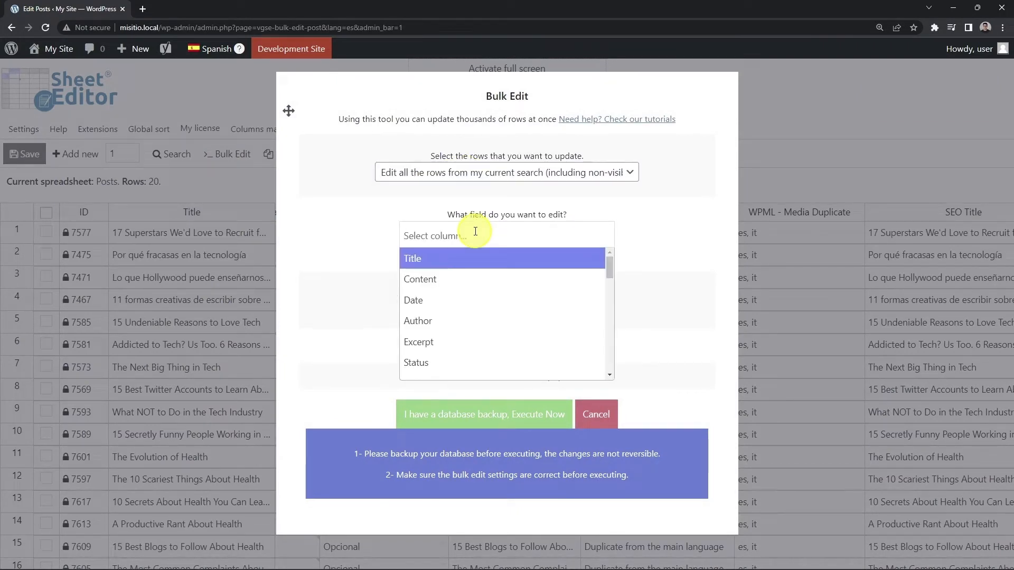
pyautogui.write('Rela')
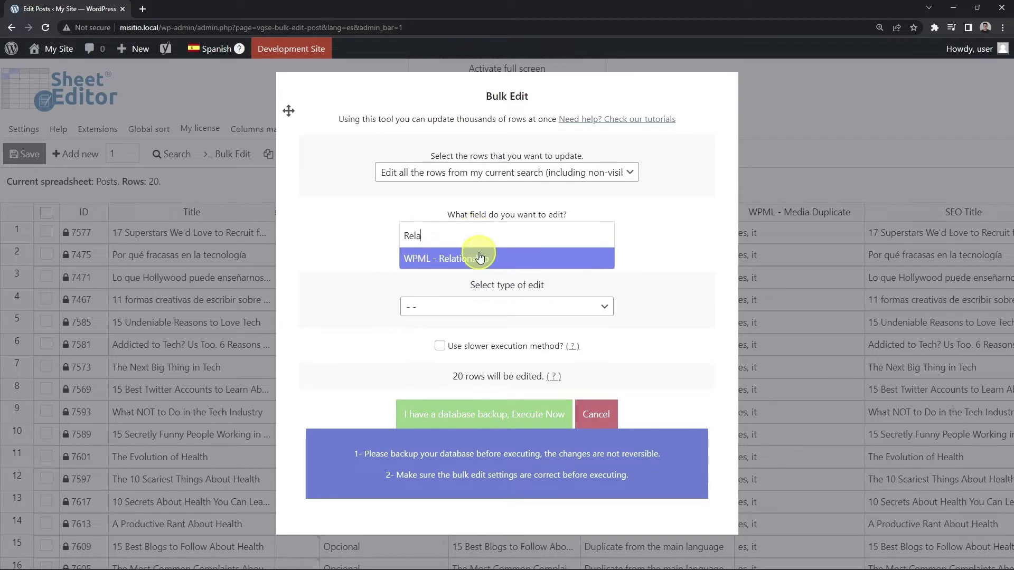
pyautogui.click(506, 308)
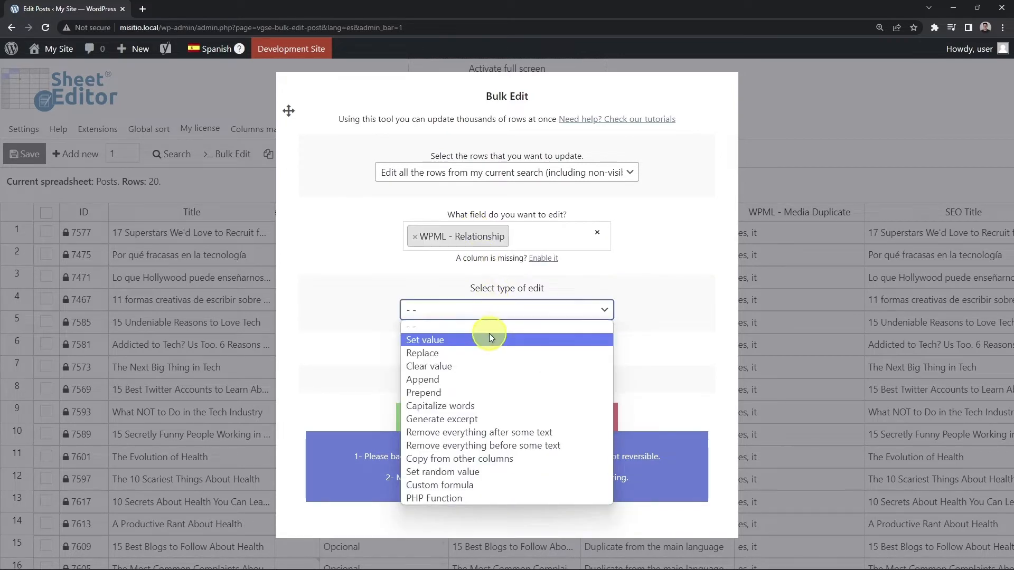
pyautogui.click(425, 339)
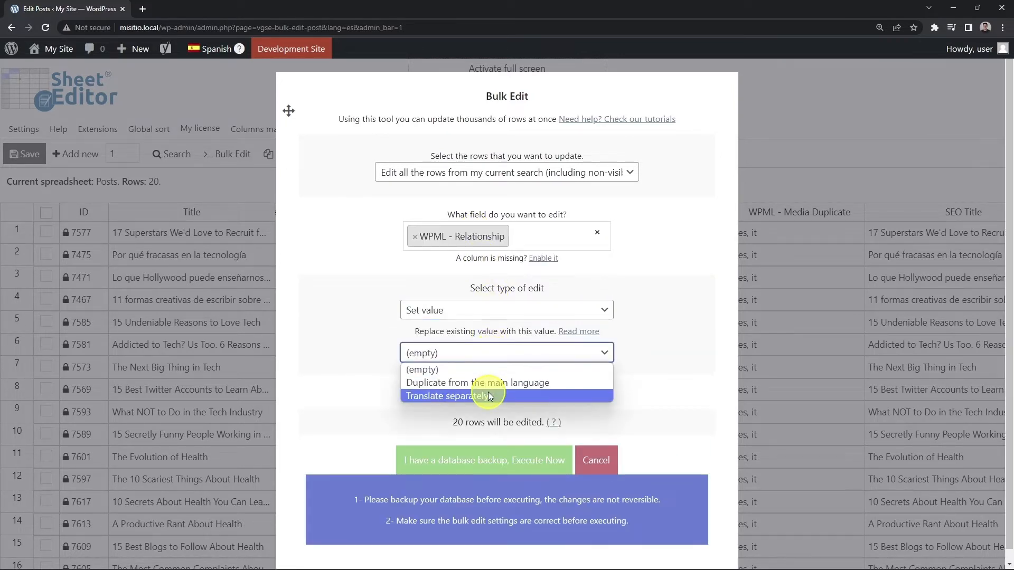
pyautogui.click(484, 459)
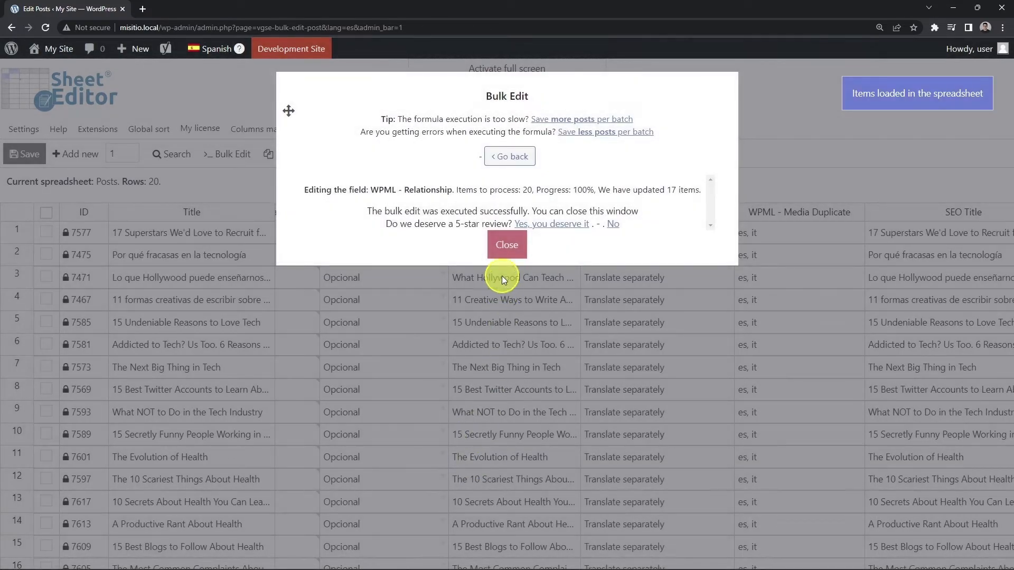
pyautogui.click(506, 244)
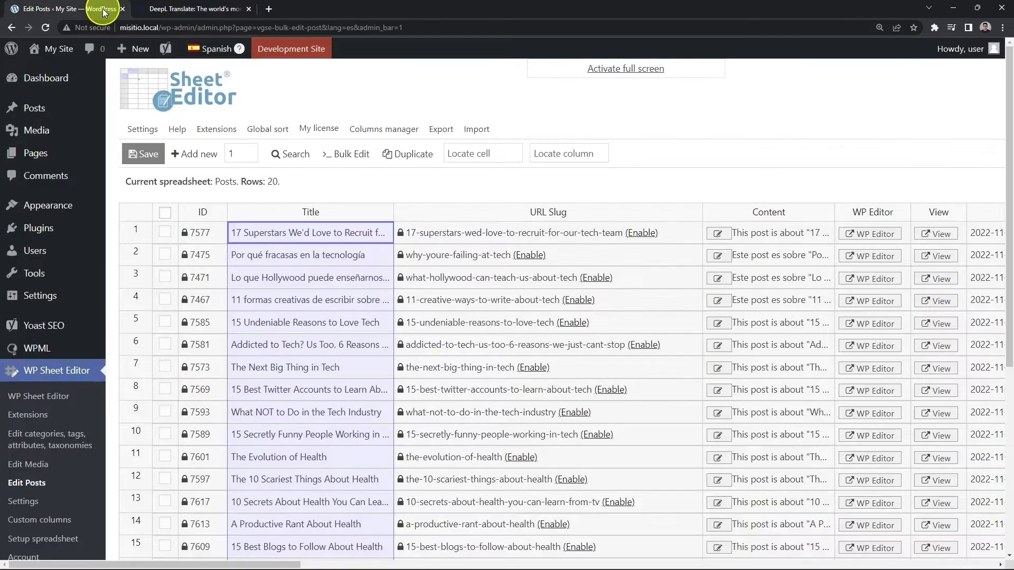
# Step: Edit the first post's content so the intro reads 'Este articulo trata sobre...' in Spanish
pyautogui.scroll(-3)
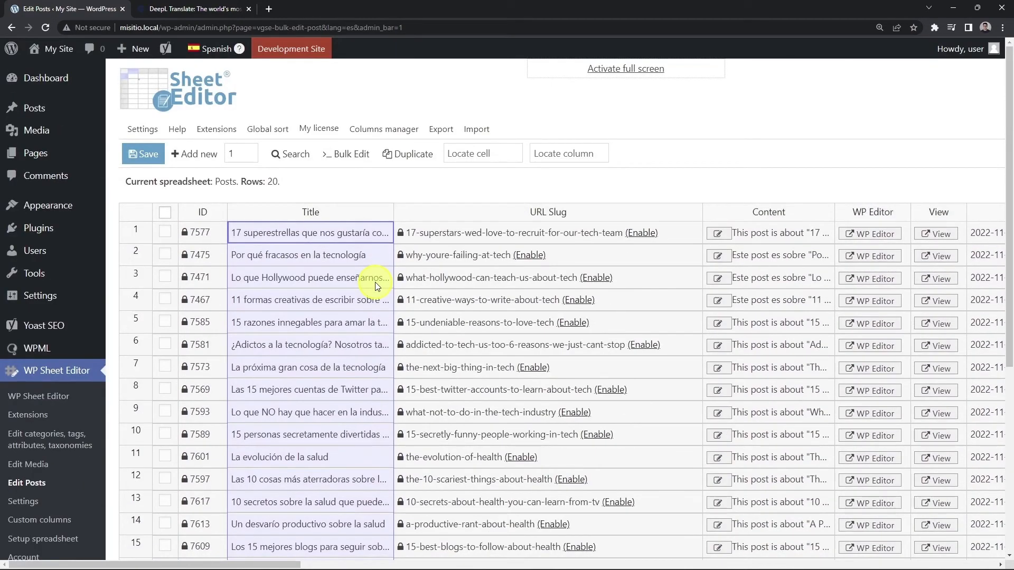
pyautogui.click(719, 234)
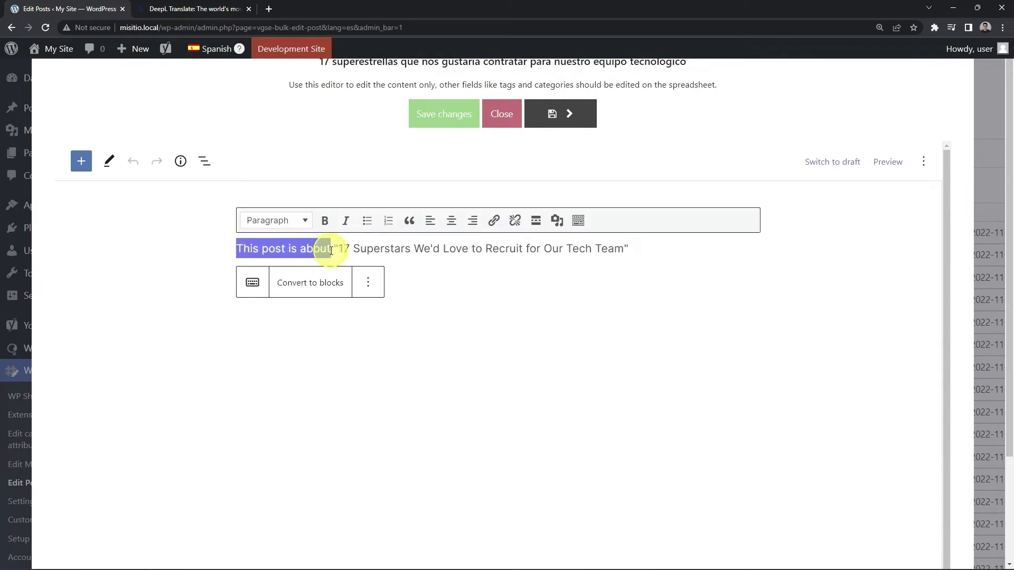
pyautogui.write('Este articulo trata sobre:')
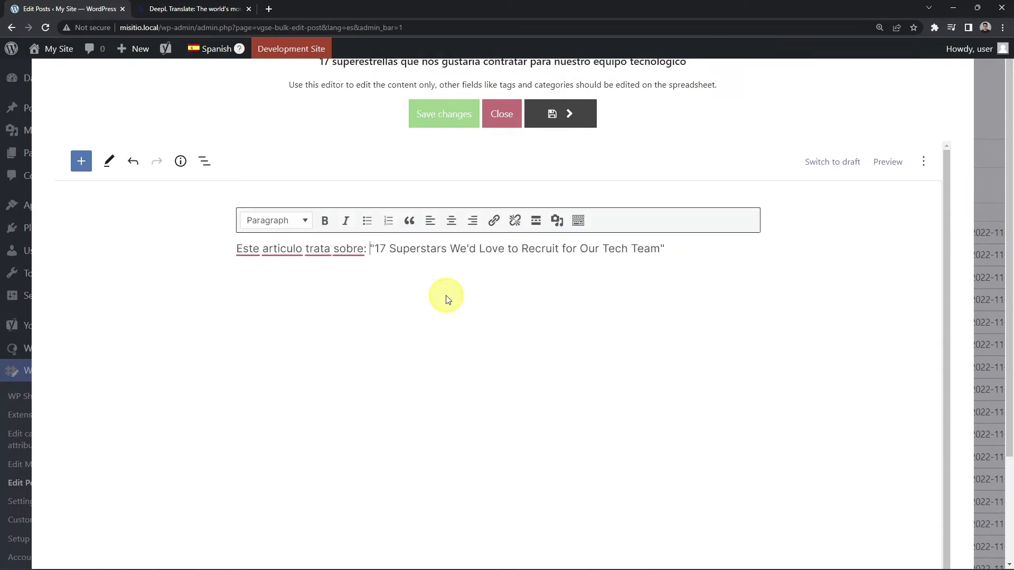
pyautogui.write('superestrellas que nos gustar')
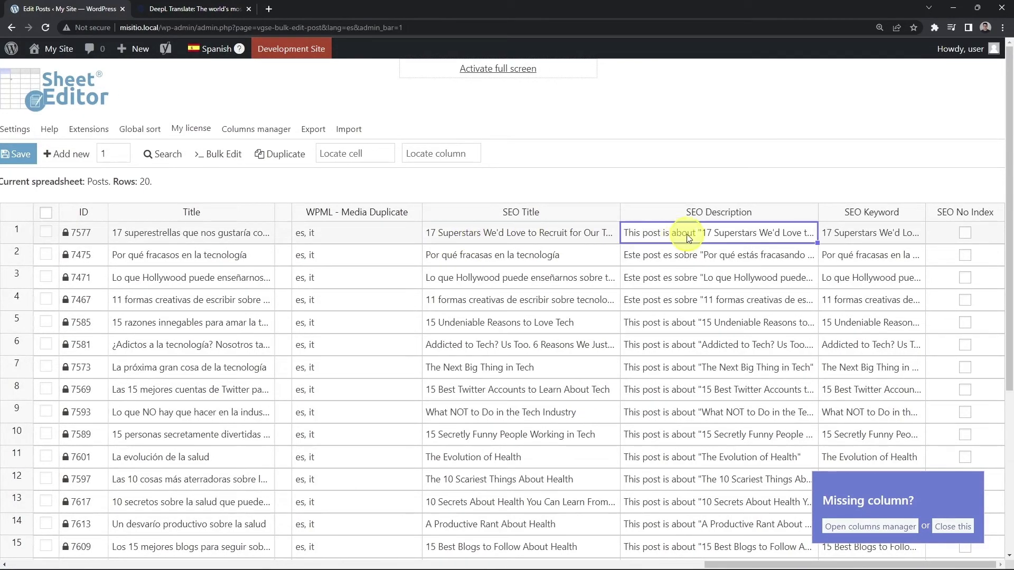
# Step: Check the first post's SEO description, then save the translated titles and content
pyautogui.click(872, 233)
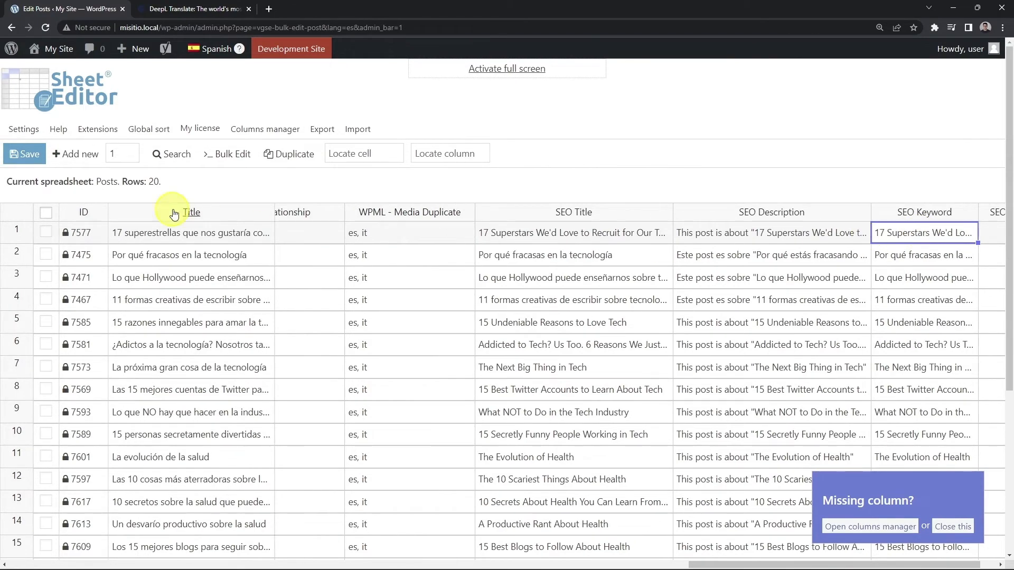
pyautogui.click(24, 154)
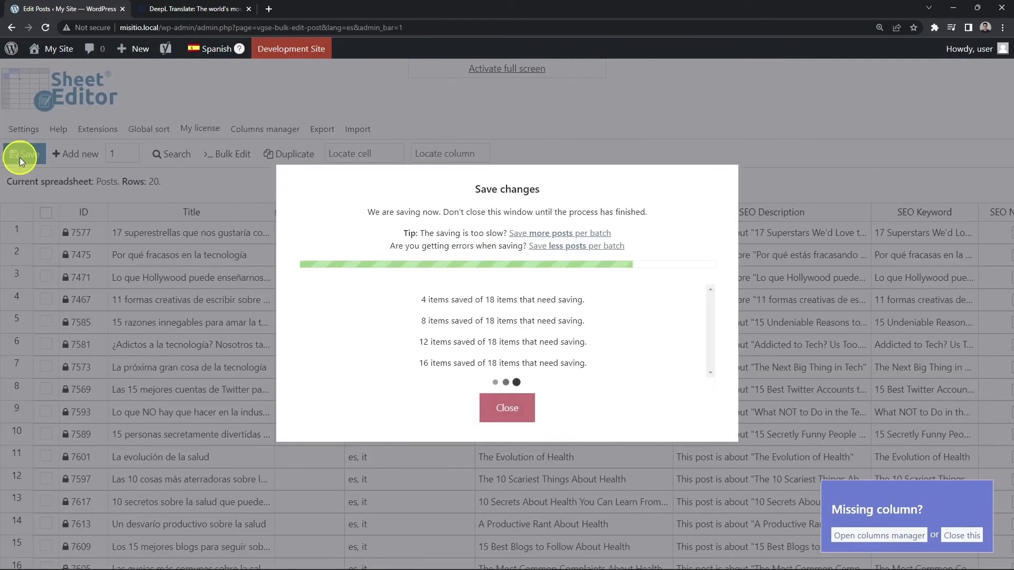
pyautogui.click(507, 408)
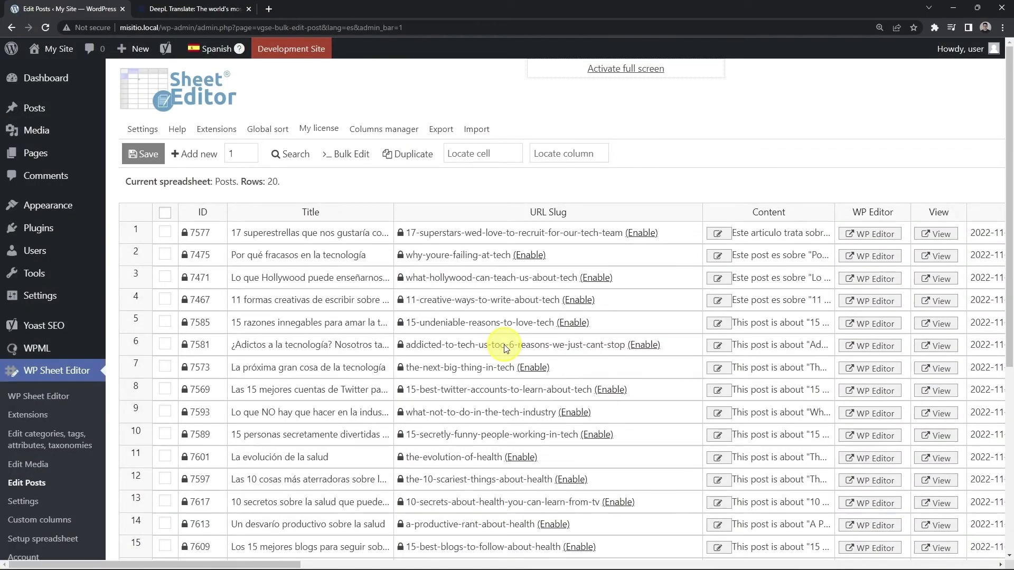
# Step: Go to Posts > Categories, filter to English and open the 8 categories in a spreadsheet
pyautogui.click(137, 148)
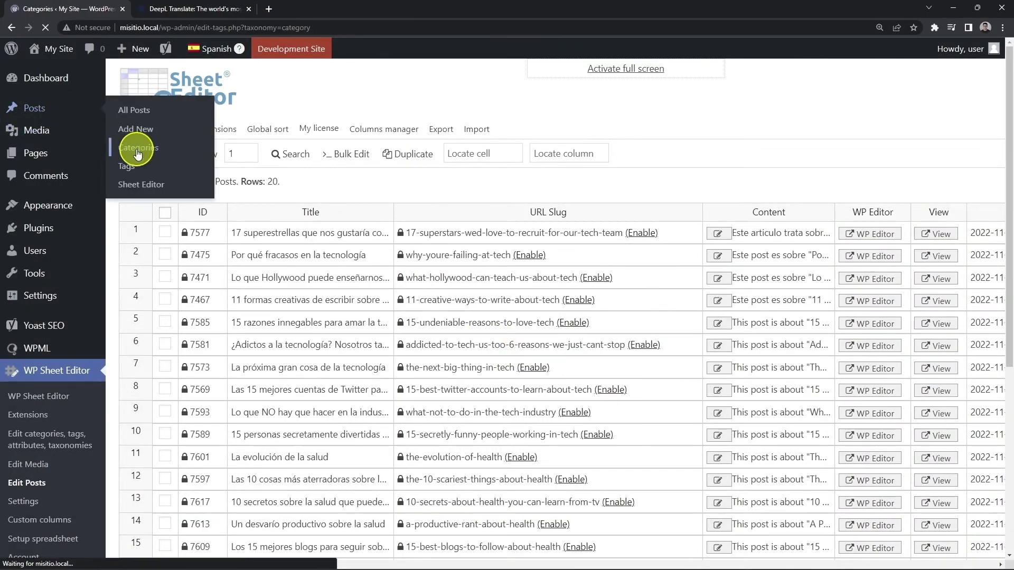
pyautogui.click(137, 148)
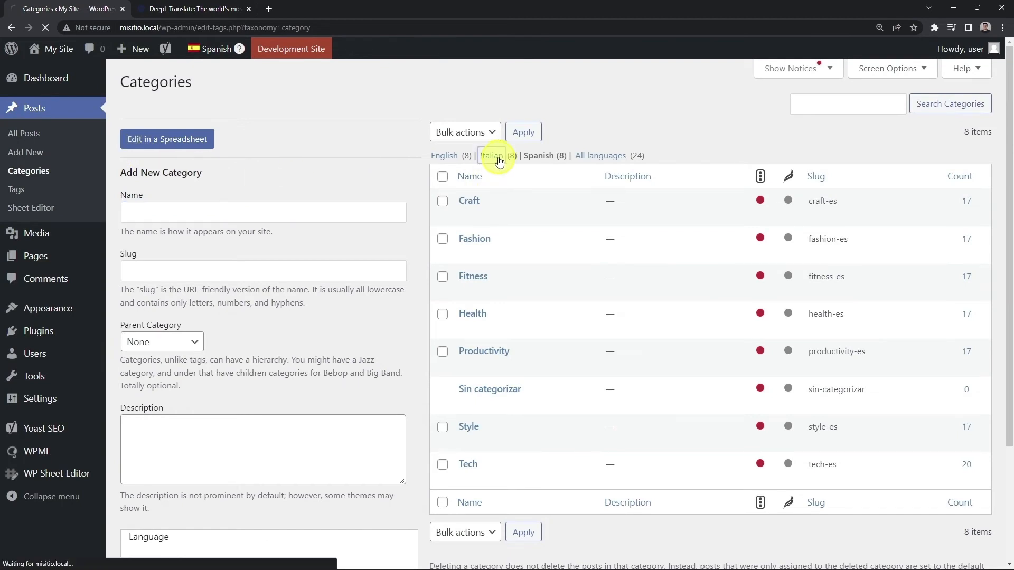
pyautogui.click(492, 155)
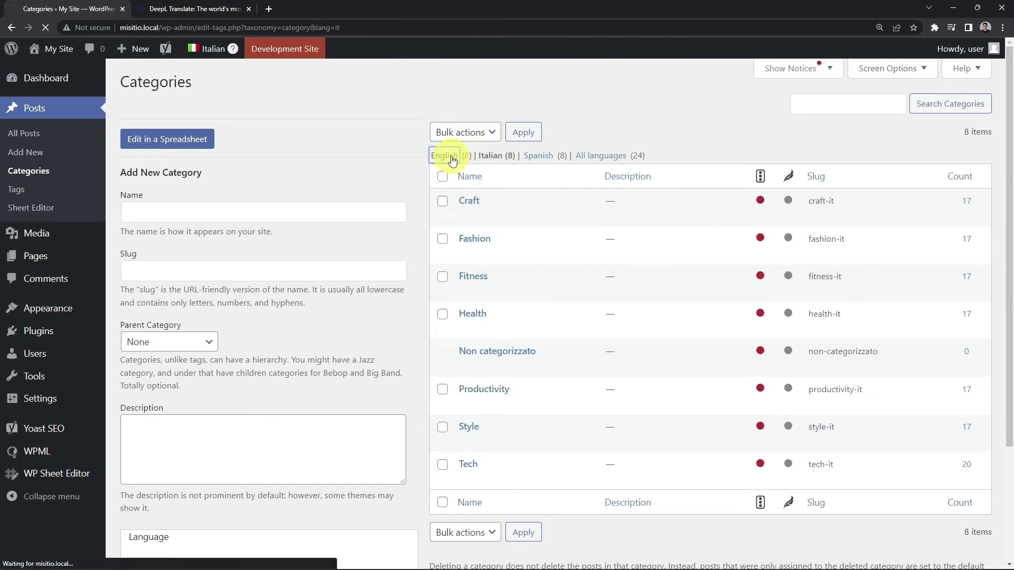
pyautogui.click(445, 155)
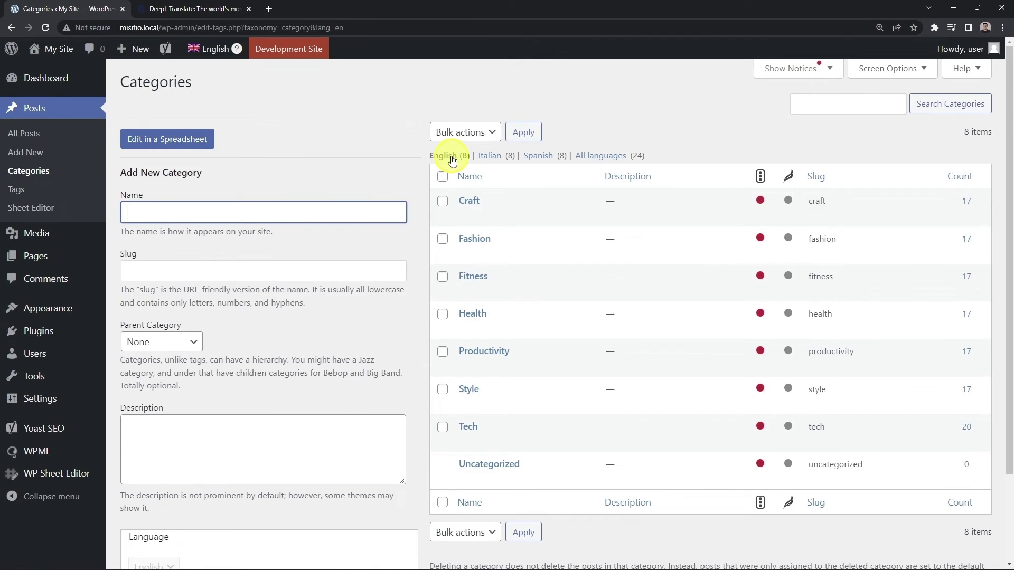
pyautogui.click(167, 138)
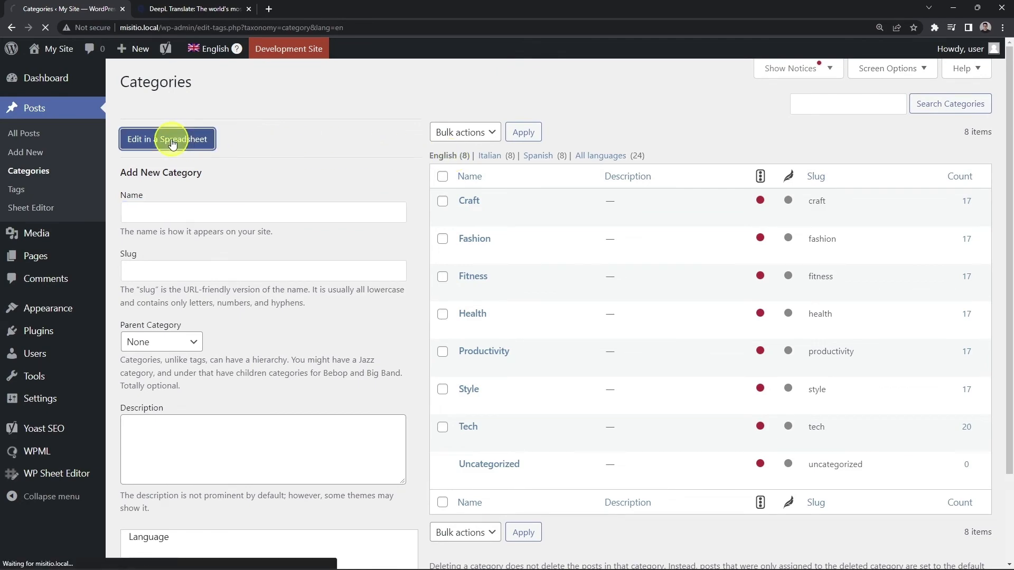
pyautogui.click(168, 139)
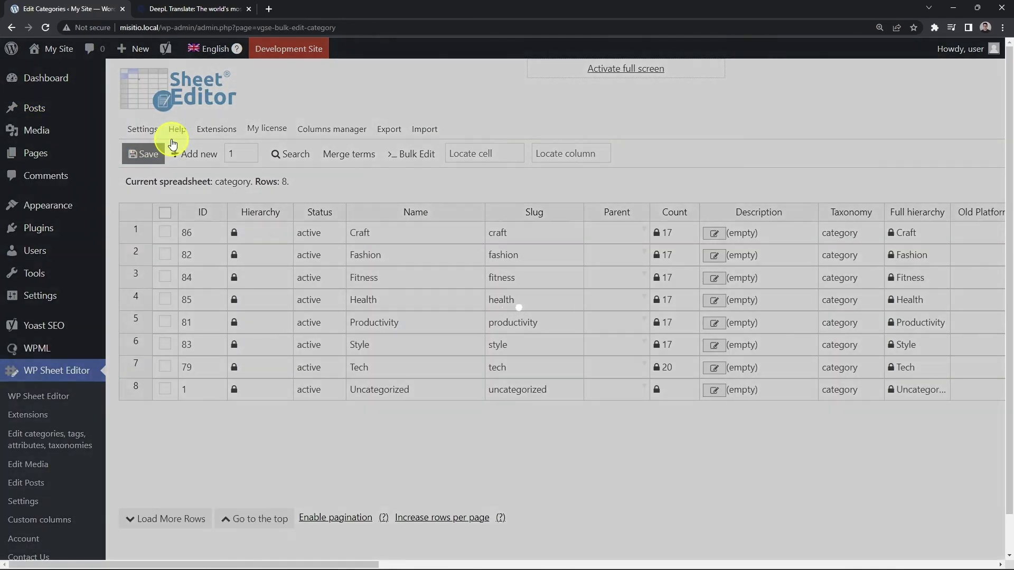